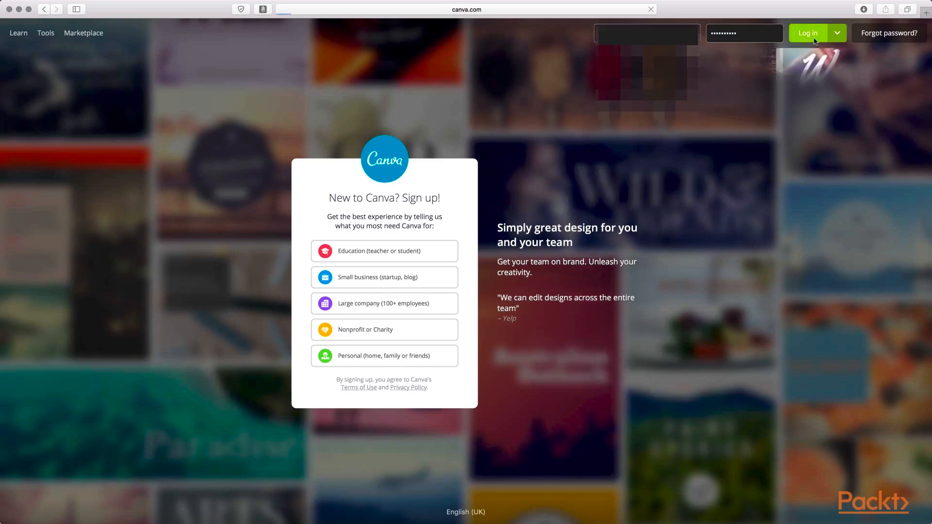
Log into the Canva account to land on the All your designs dashboard
{"action": "left_click", "coordinate": [807, 33]}
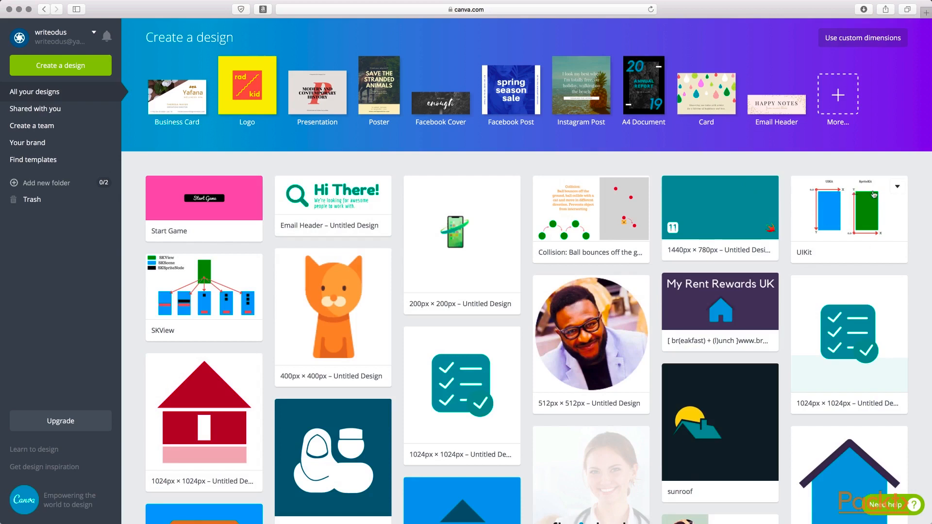
{"action": "mouse_move", "coordinate": [600, 208]}
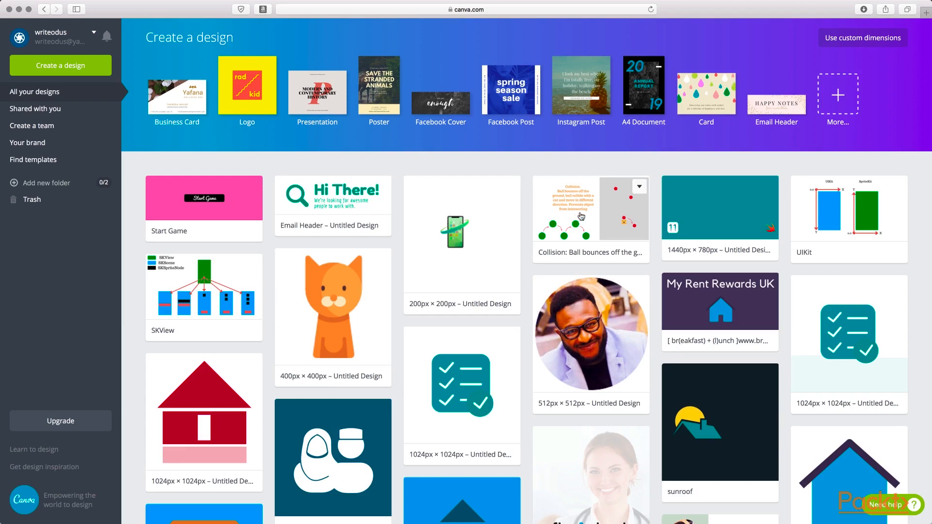
{"action": "mouse_move", "coordinate": [565, 165]}
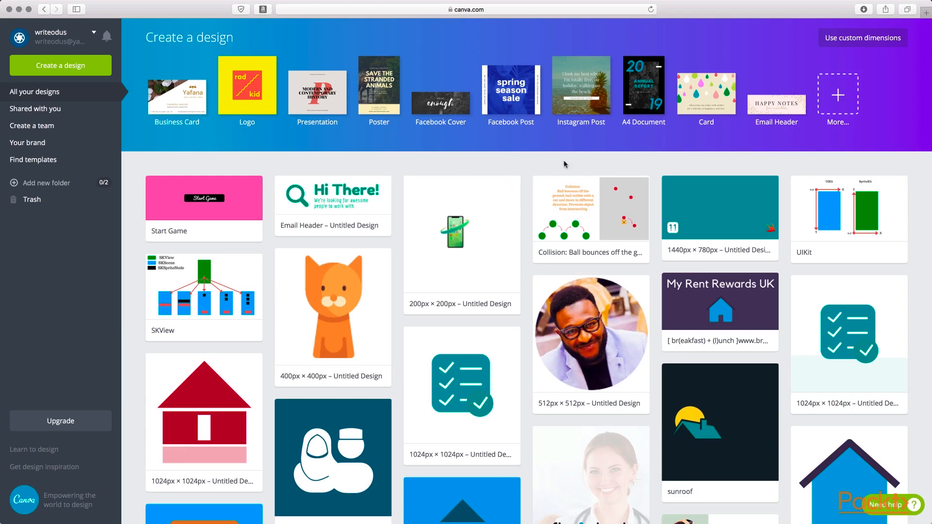
{"action": "mouse_move", "coordinate": [644, 105]}
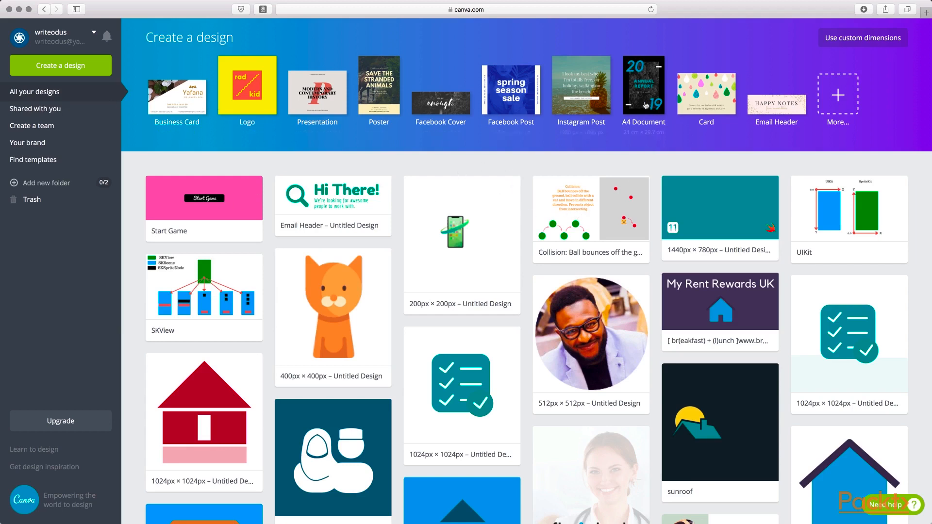
{"action": "mouse_move", "coordinate": [460, 143]}
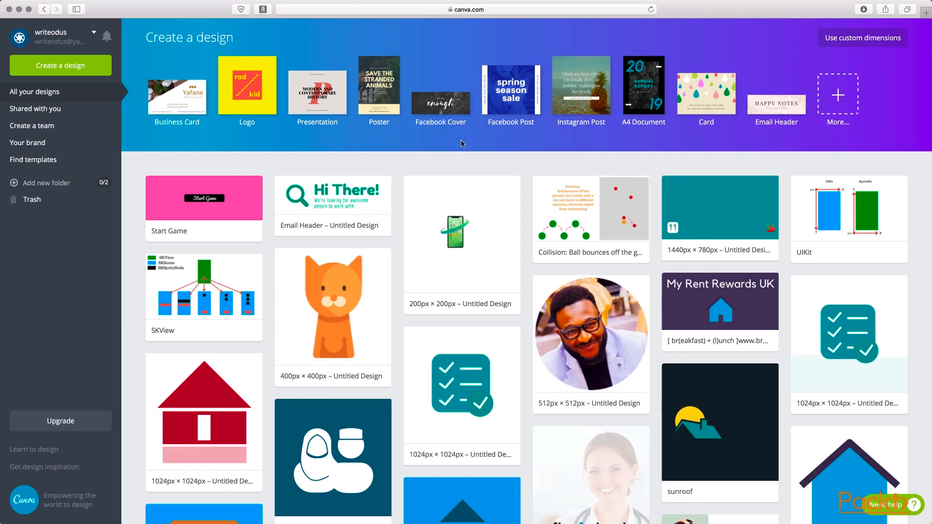
{"action": "mouse_move", "coordinate": [862, 37]}
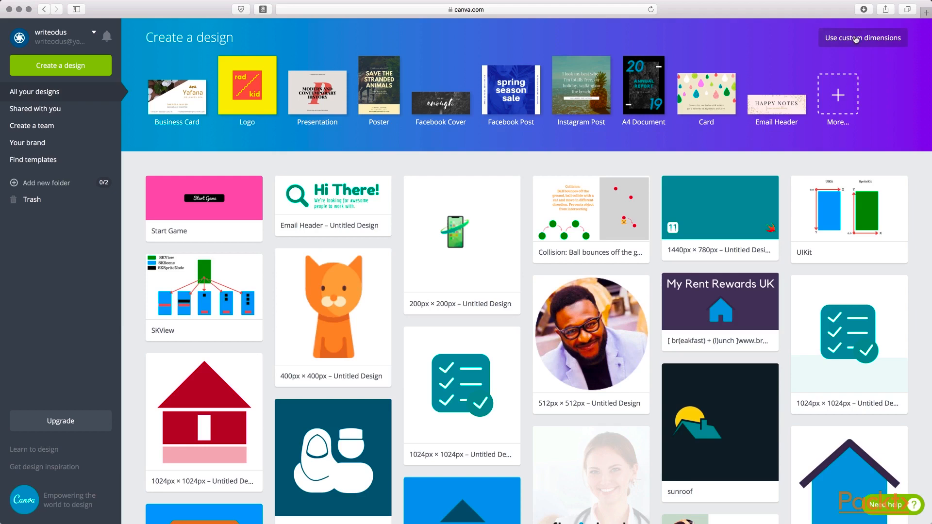
{"action": "mouse_move", "coordinate": [842, 41]}
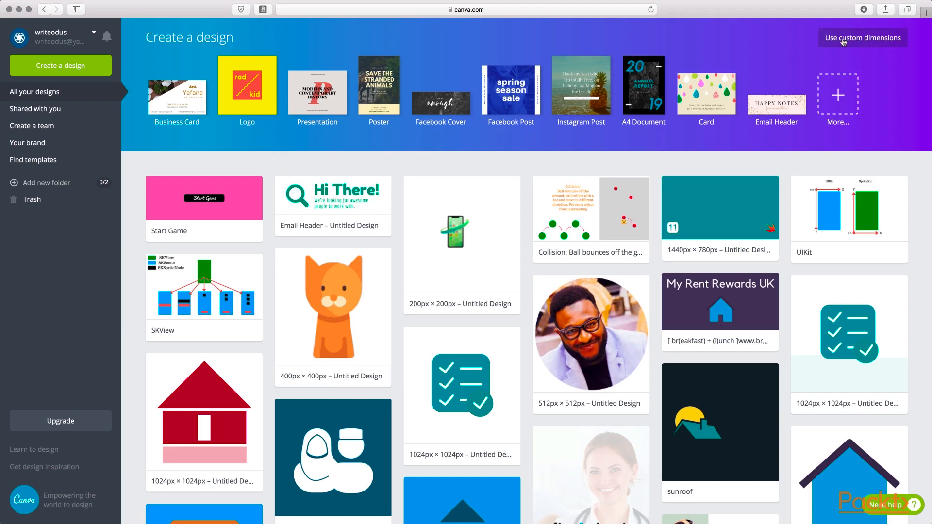
{"action": "mouse_move", "coordinate": [558, 162]}
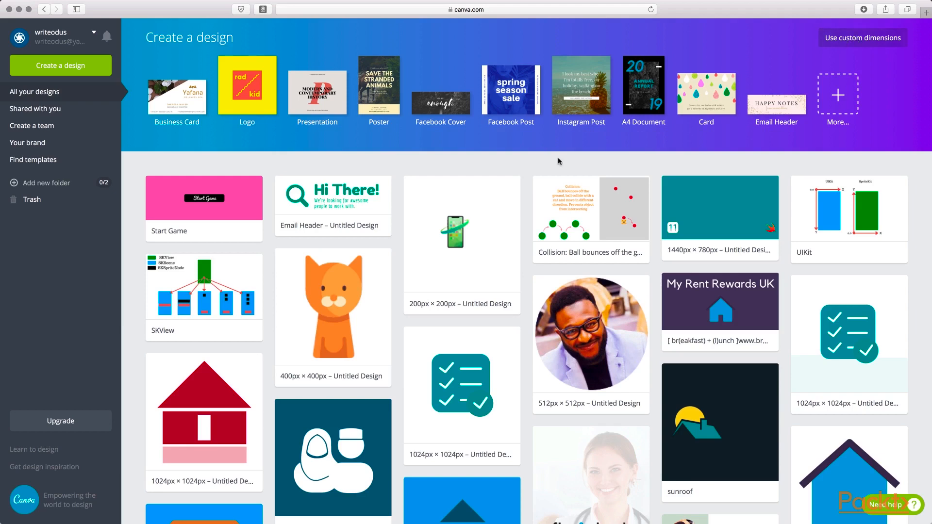
{"action": "mouse_move", "coordinate": [177, 113]}
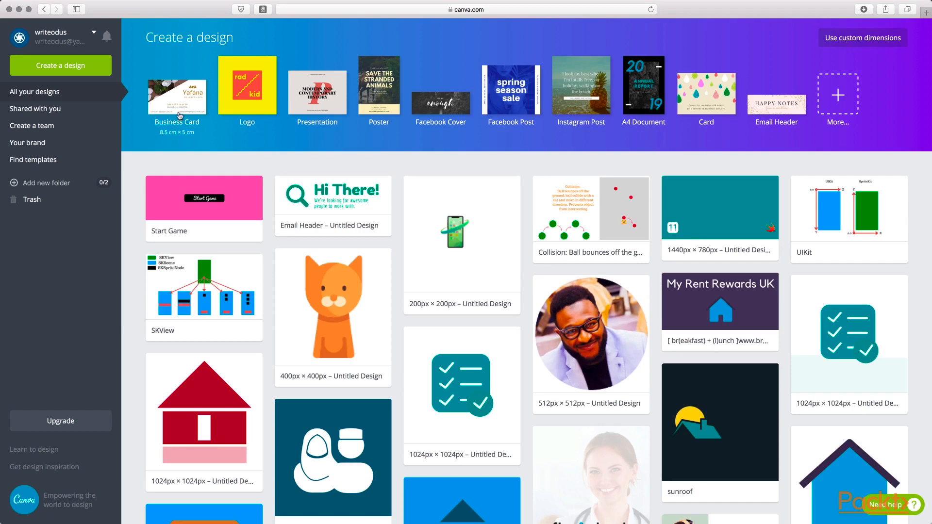
Start a custom-size design and enter 400 × 100 px as its dimensions
{"action": "left_click", "coordinate": [60, 65]}
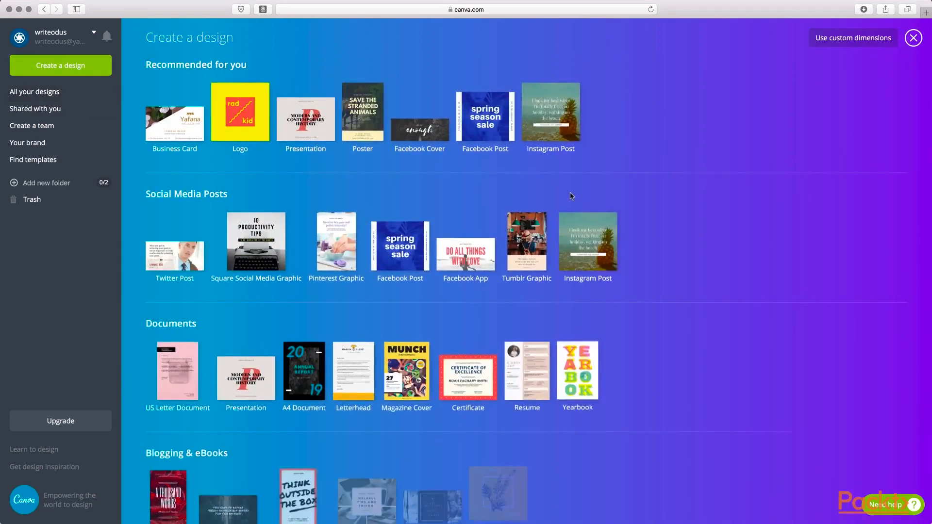
{"action": "scroll", "scroll_direction": "down", "scroll_amount": 3}
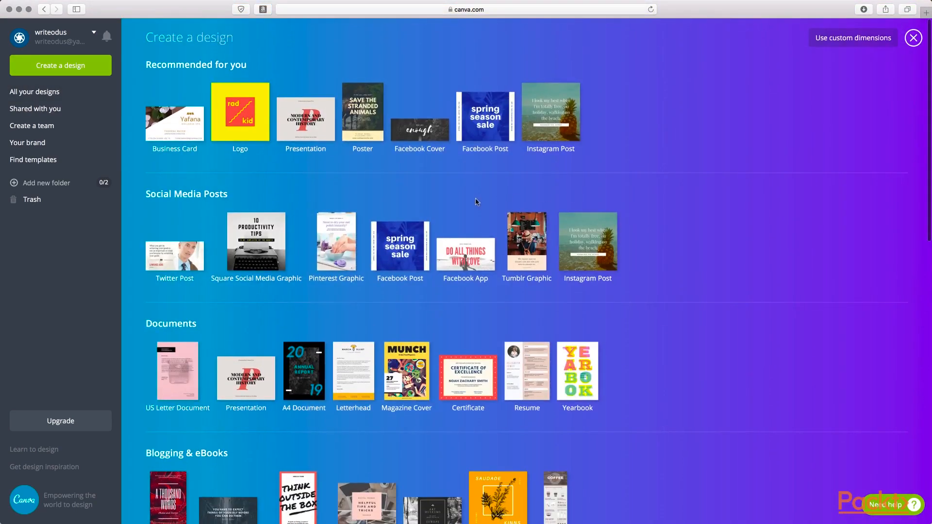
{"action": "left_click", "coordinate": [852, 38]}
{"action": "type", "text": "100"}
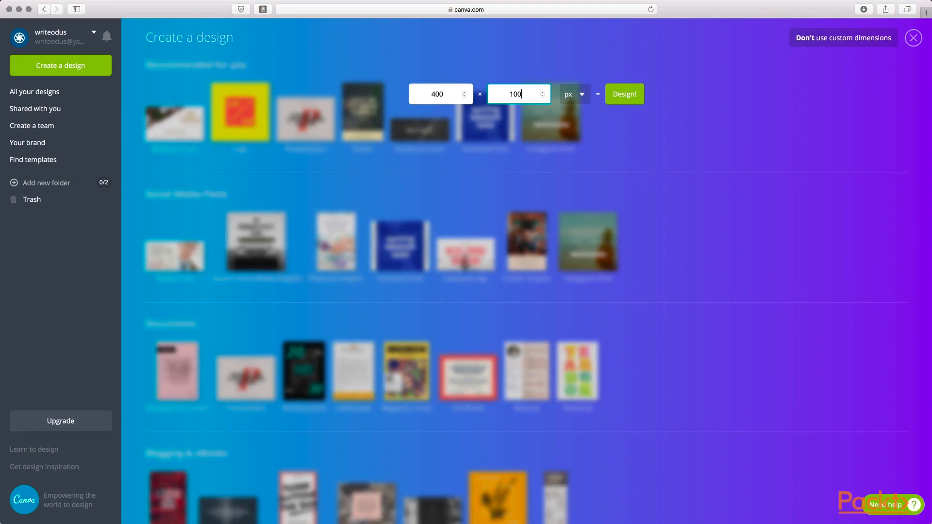
Create the 400 × 100 px design and fill its background red
{"action": "left_click", "coordinate": [623, 93]}
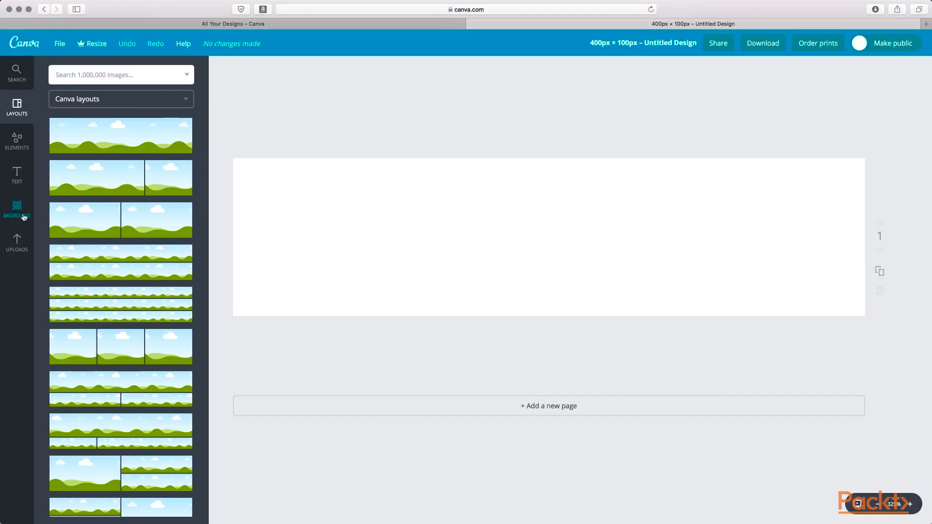
{"action": "left_click", "coordinate": [16, 208]}
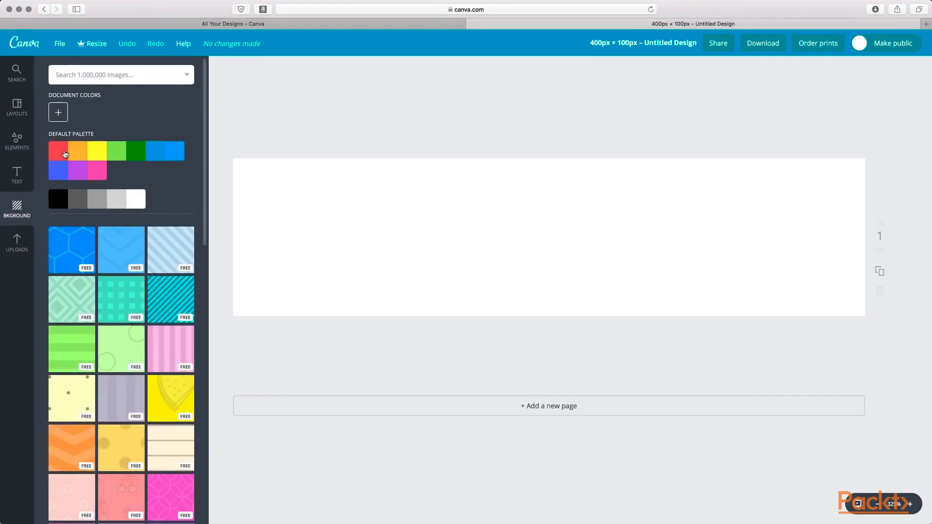
{"action": "left_click", "coordinate": [58, 150]}
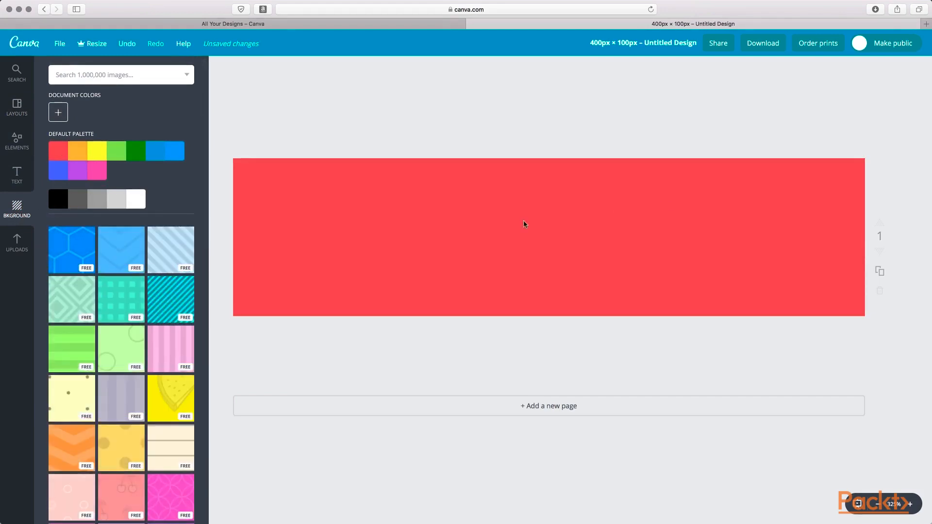
{"action": "mouse_move", "coordinate": [317, 199]}
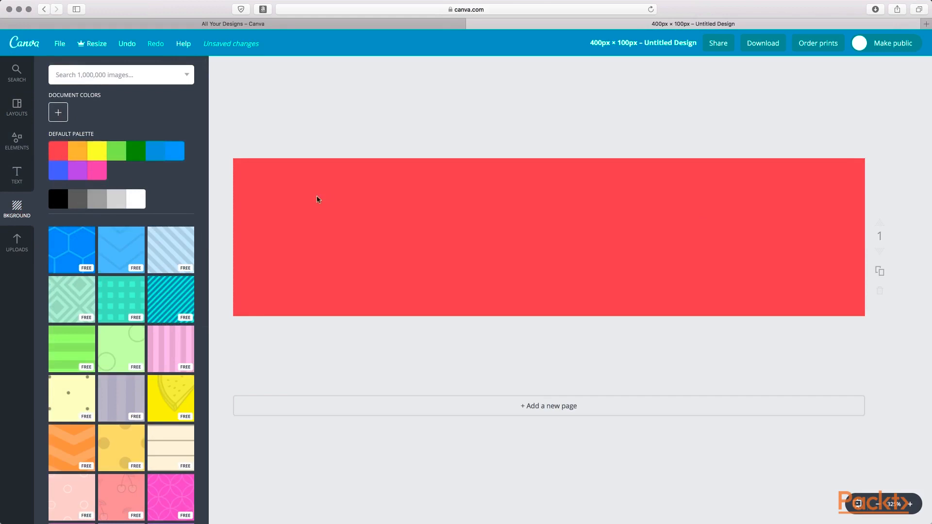
Try pink, green and teal striped backgrounds, then return to solid red
{"action": "left_click", "coordinate": [121, 249]}
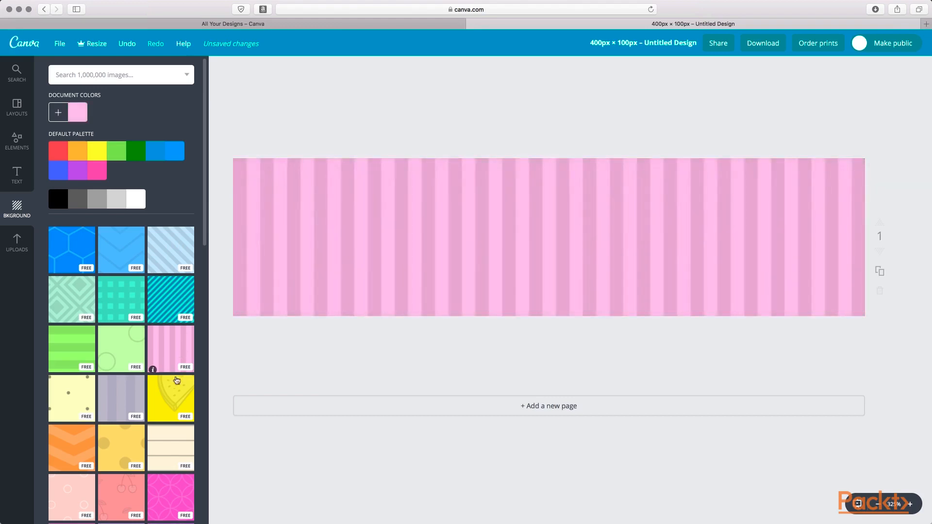
{"action": "left_click", "coordinate": [72, 398]}
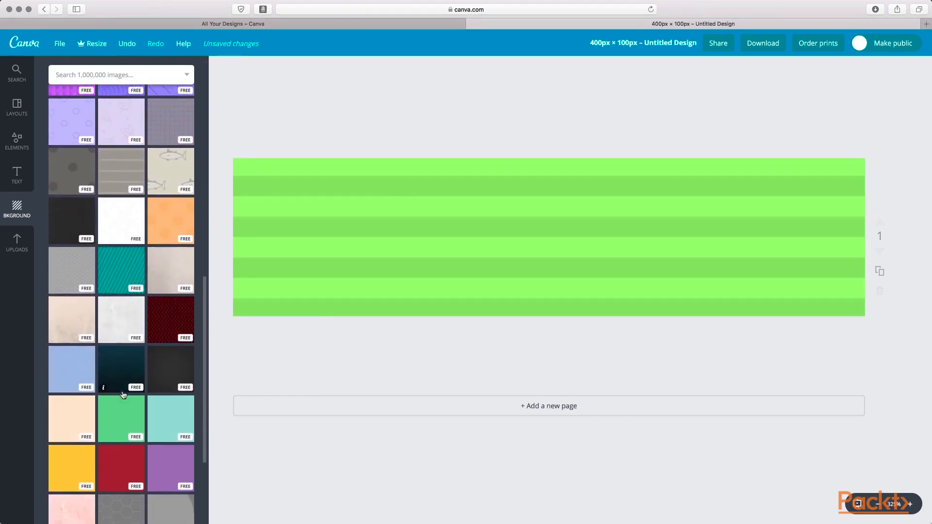
{"action": "left_click", "coordinate": [122, 270]}
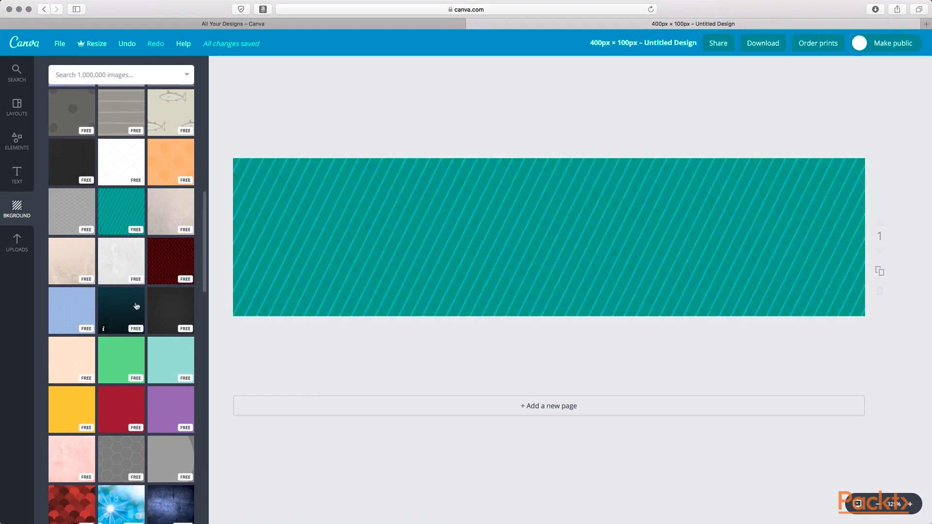
{"action": "scroll", "scroll_direction": "down", "scroll_amount": 3}
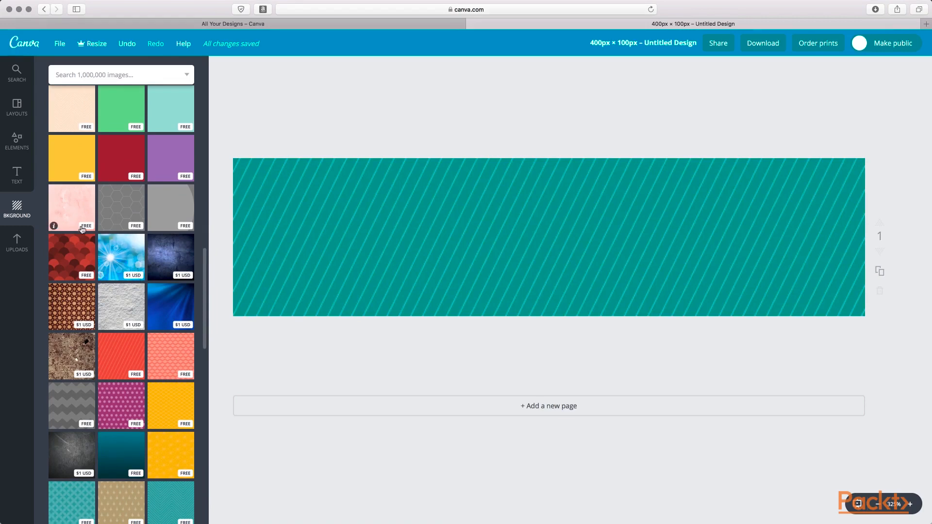
{"action": "scroll", "scroll_direction": "down", "scroll_amount": 3}
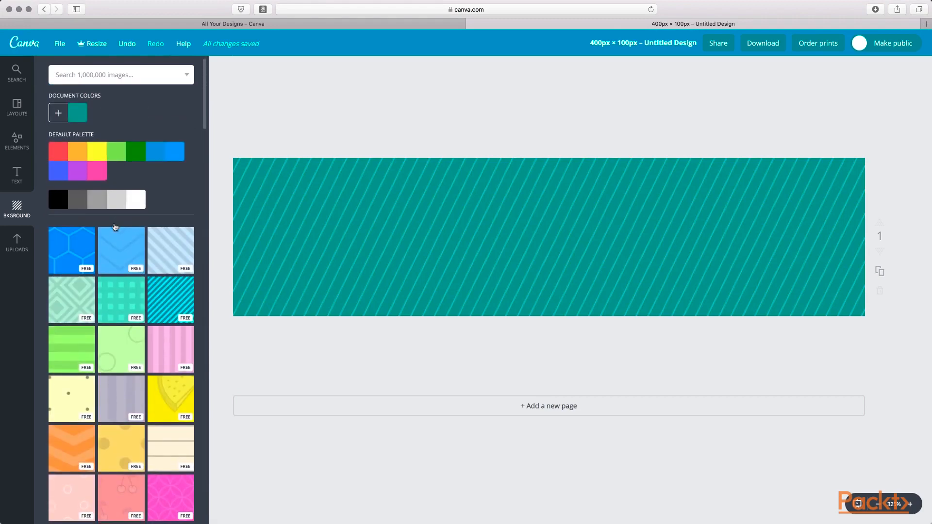
{"action": "left_click", "coordinate": [57, 151]}
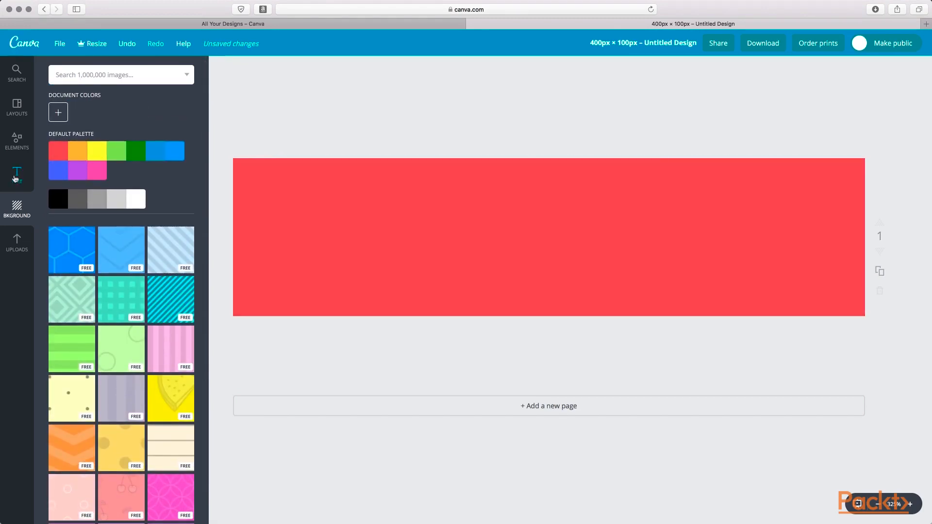
Add the STEAK NIGHT text template to the banner and delete its extra lines
{"action": "left_click", "coordinate": [17, 174]}
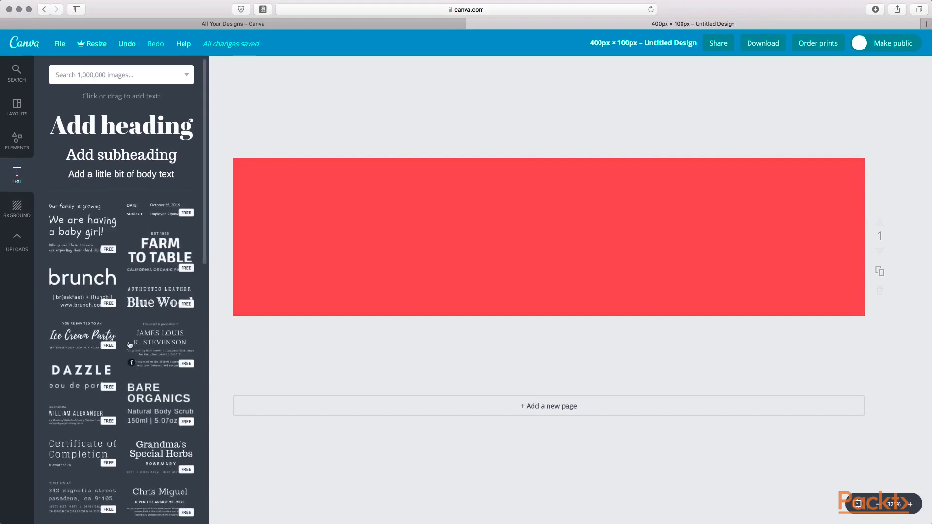
{"action": "scroll", "scroll_direction": "down", "scroll_amount": 3}
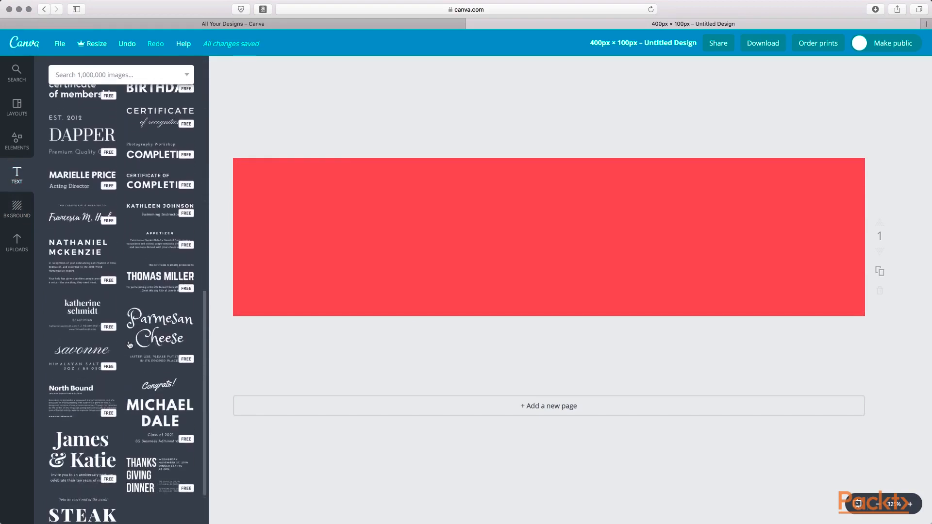
{"action": "scroll", "scroll_direction": "down", "scroll_amount": 3}
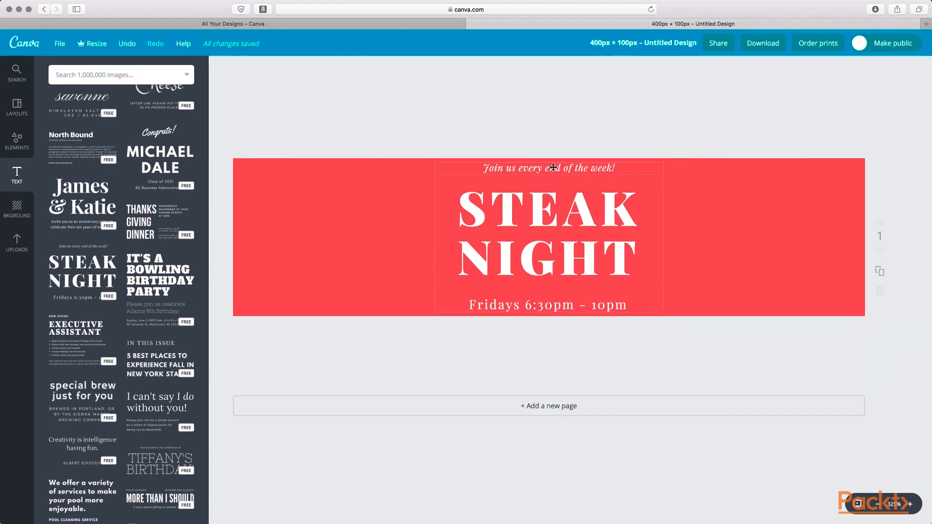
{"action": "left_click", "coordinate": [547, 167]}
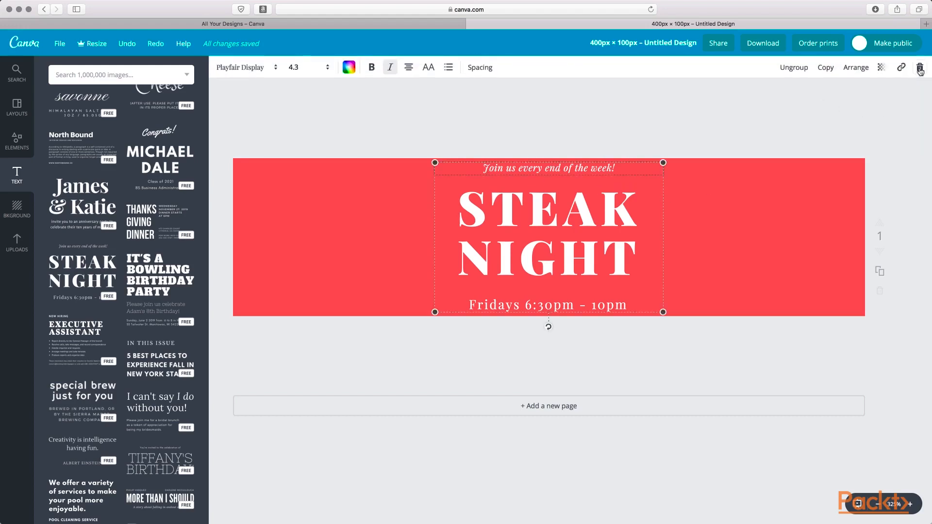
{"action": "left_click", "coordinate": [920, 67]}
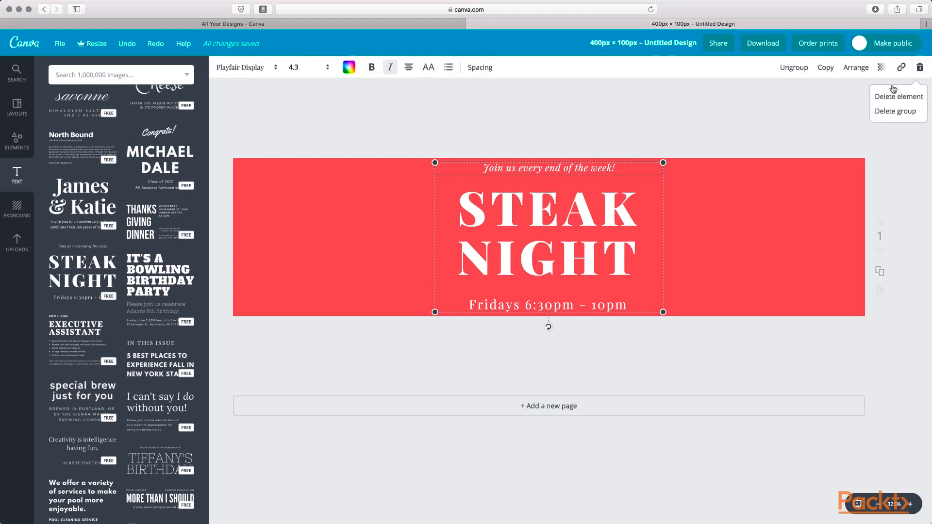
{"action": "mouse_move", "coordinate": [890, 117]}
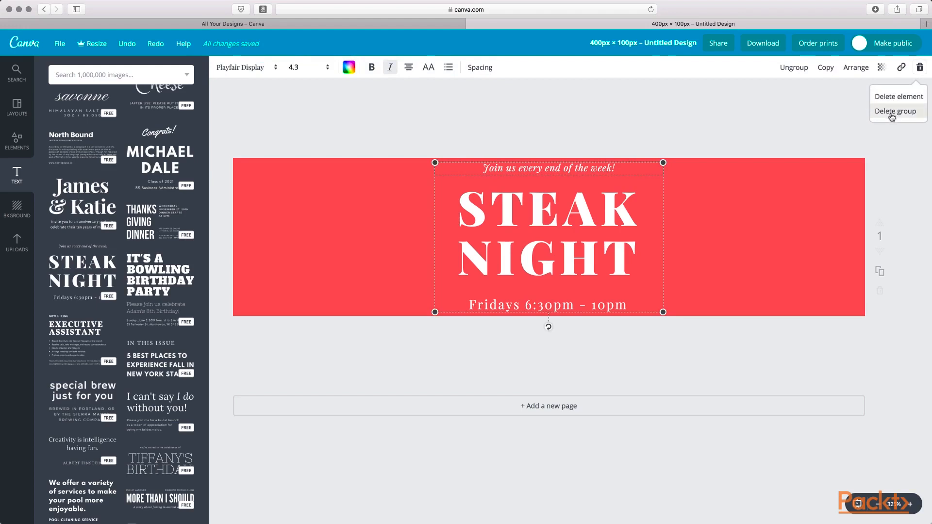
{"action": "left_click", "coordinate": [897, 96]}
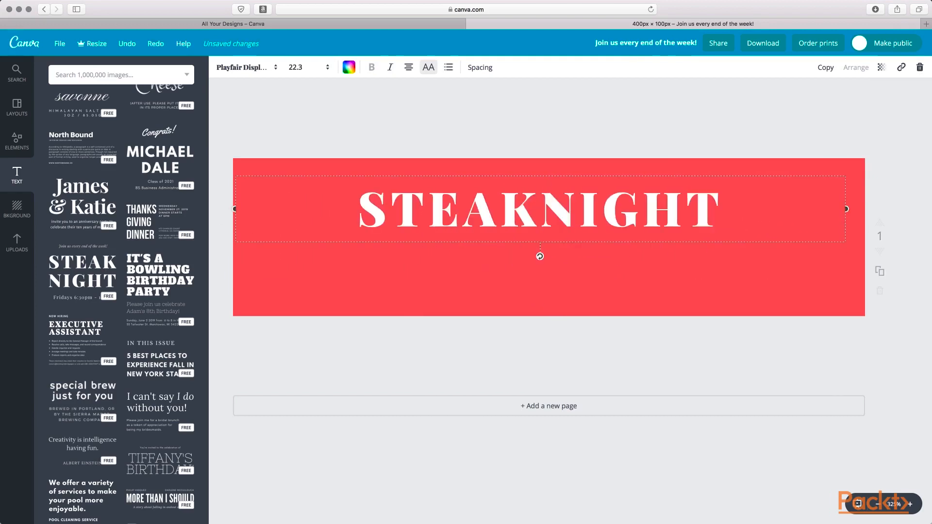
Retype the banner heading as END GAME
{"action": "type", "text": "\" \""}
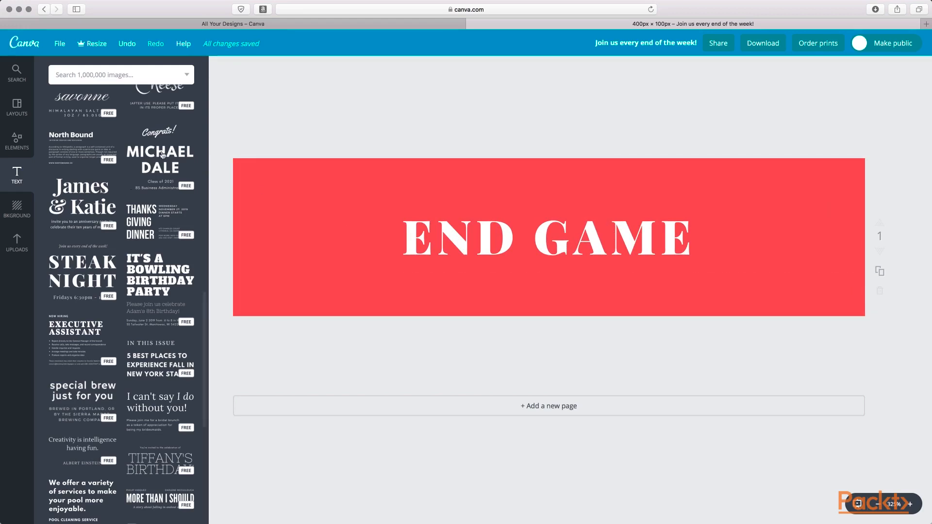
{"action": "left_click", "coordinate": [17, 141]}
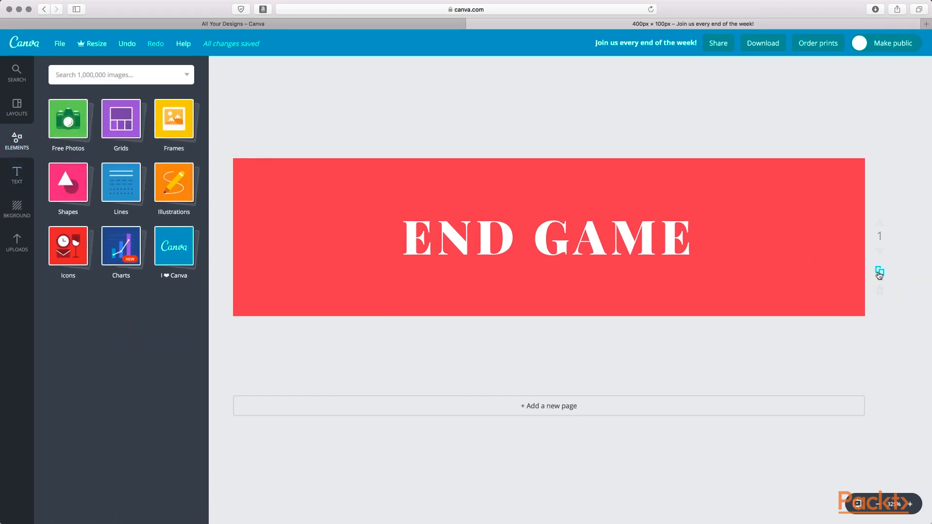
{"action": "mouse_move", "coordinate": [880, 273]}
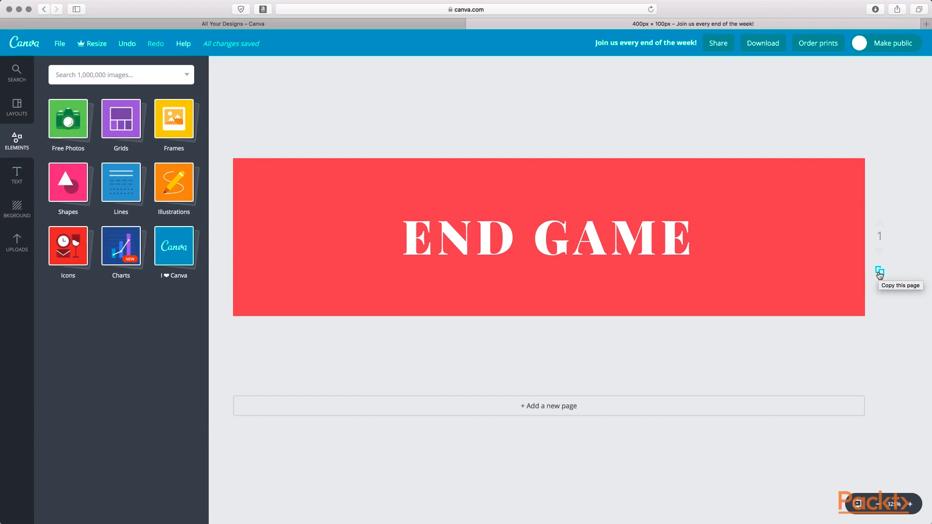
{"action": "mouse_move", "coordinate": [548, 406]}
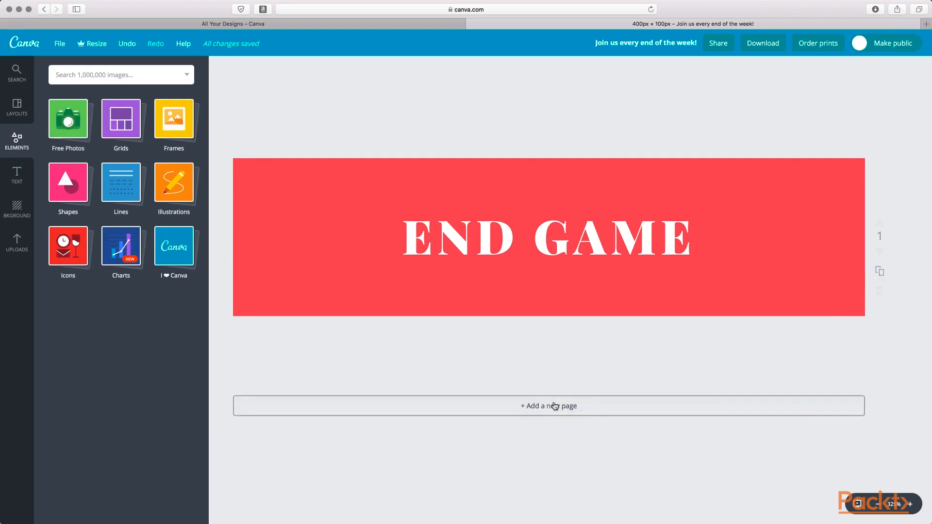
Add a blank red page 2 beneath the END GAME banner page
{"action": "left_click", "coordinate": [548, 406]}
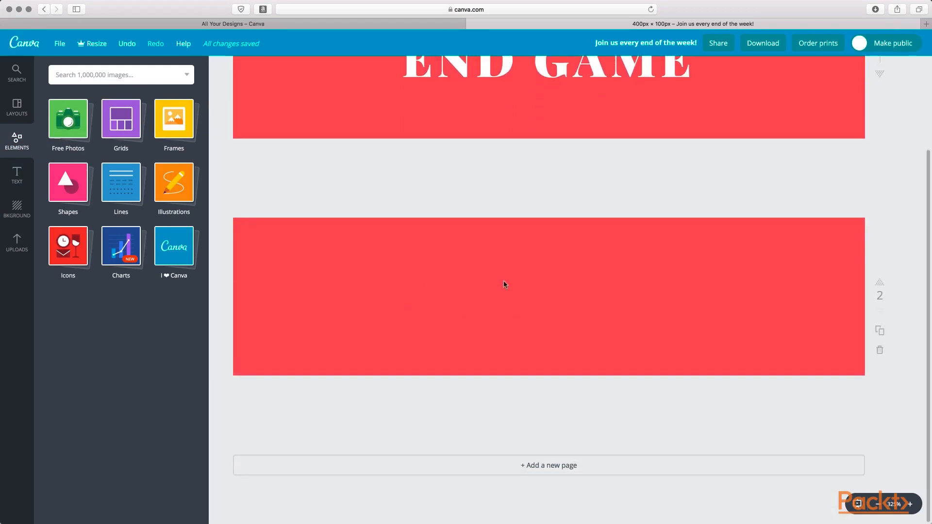
{"action": "left_click", "coordinate": [121, 118]}
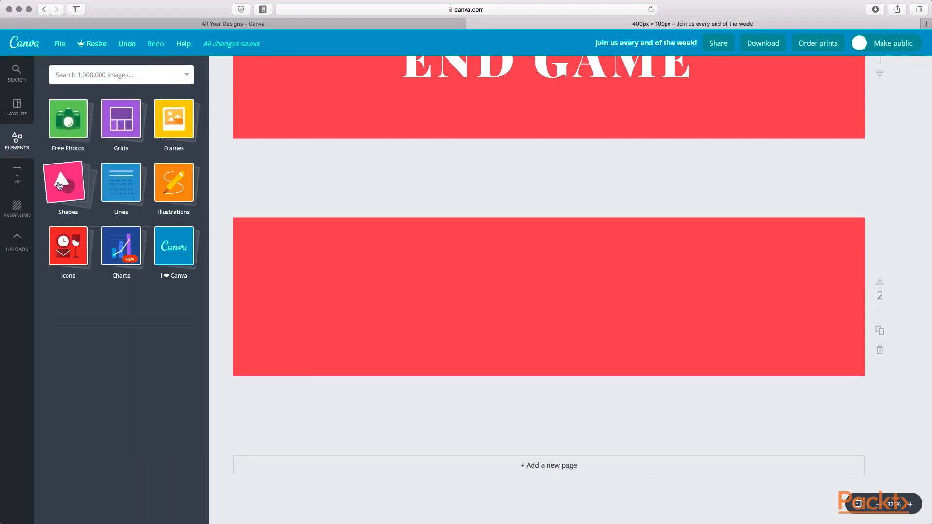
Add two circles from Elements shapes to page 2, one orange and one white
{"action": "left_click", "coordinate": [68, 182]}
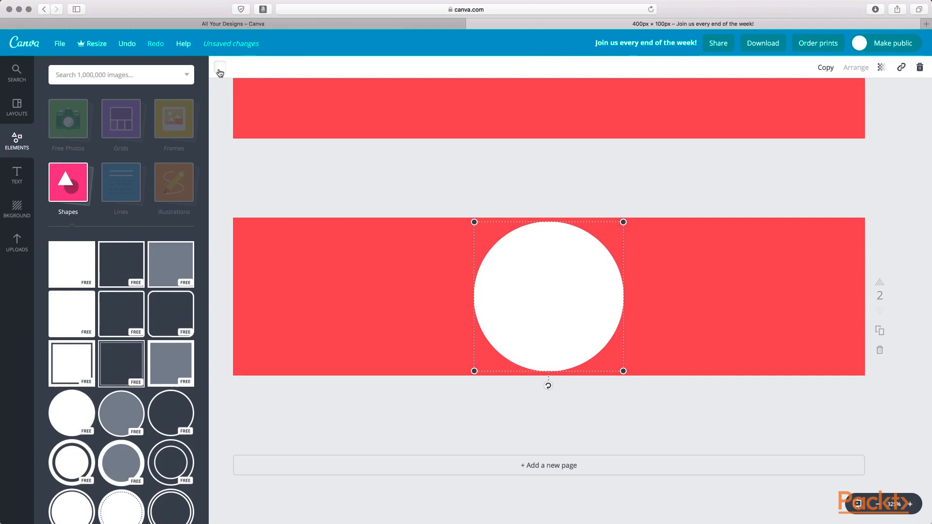
{"action": "left_click", "coordinate": [247, 152]}
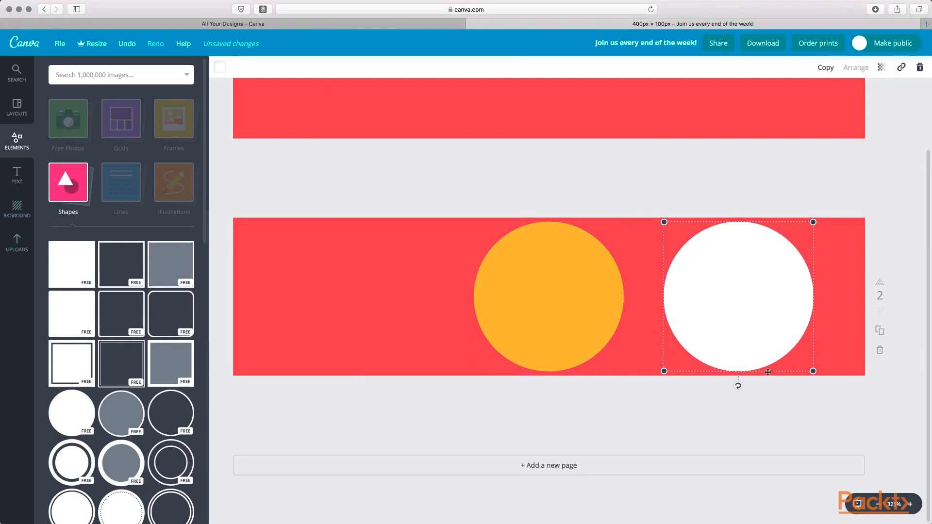
{"action": "mouse_move", "coordinate": [738, 189]}
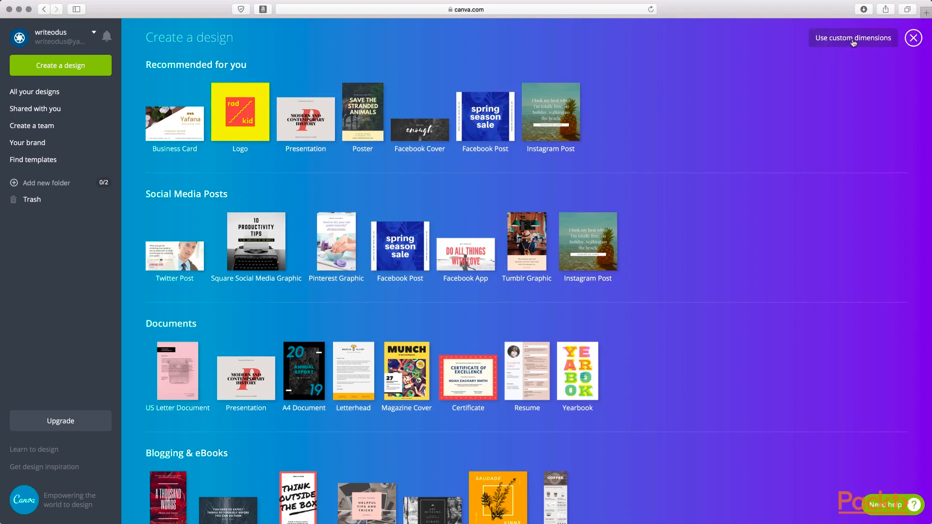
Create a new custom design sized 1024 × 1024 px
{"action": "left_click", "coordinate": [852, 37]}
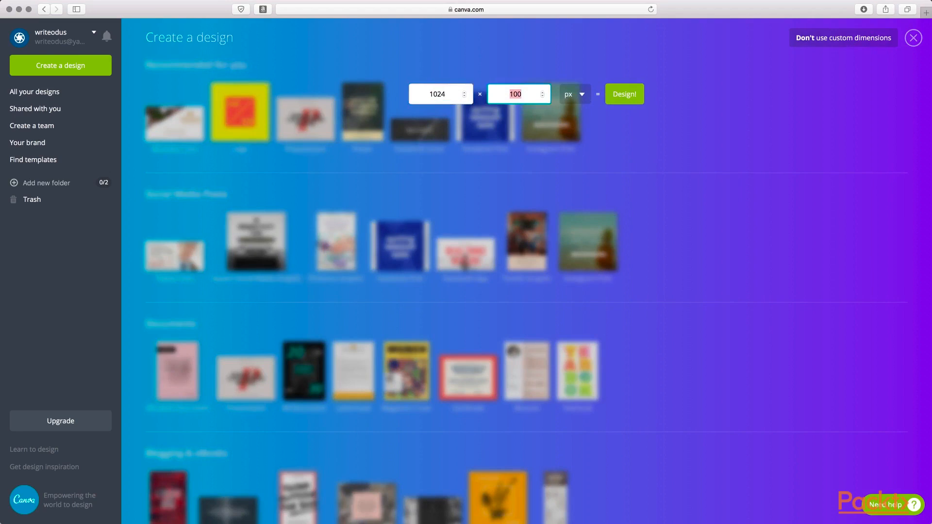
{"action": "type", "text": "1024"}
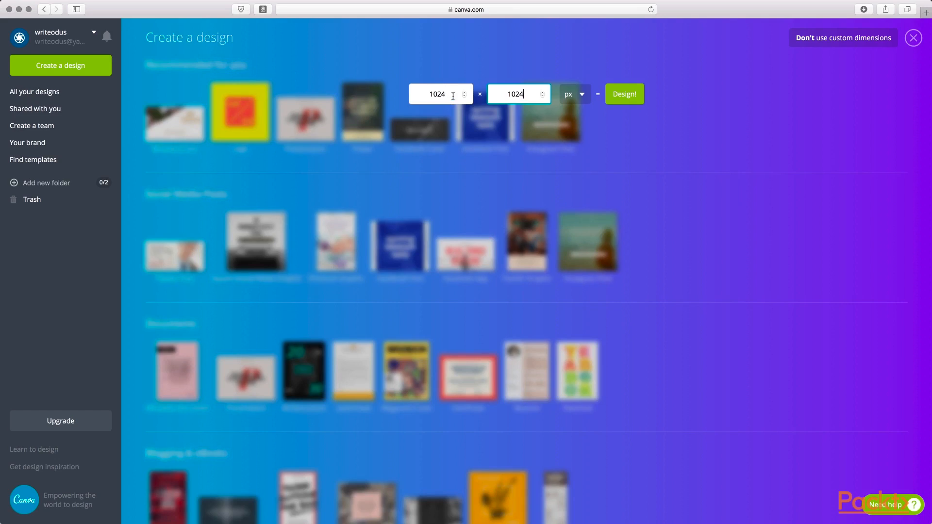
{"action": "left_click", "coordinate": [625, 93]}
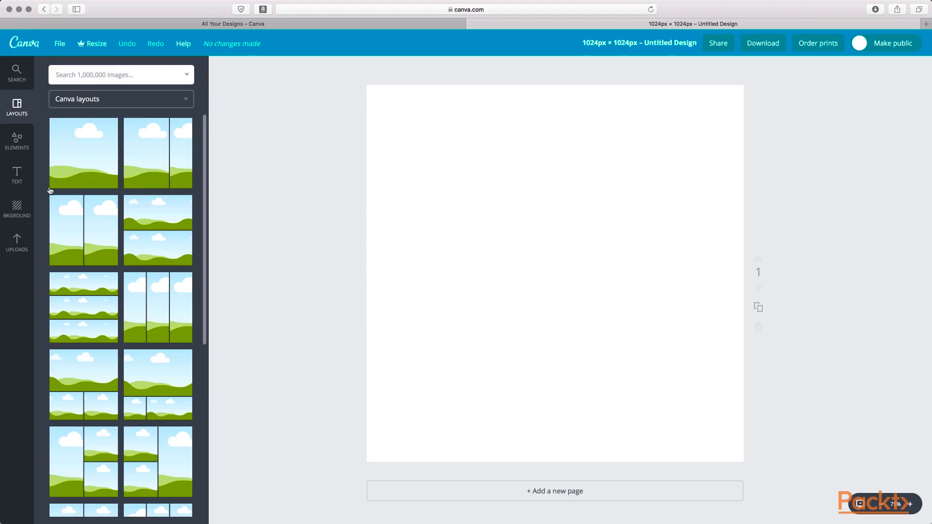
Add the uploaded orange cat image, enlarge it, and centre it on the square page
{"action": "left_click", "coordinate": [17, 243]}
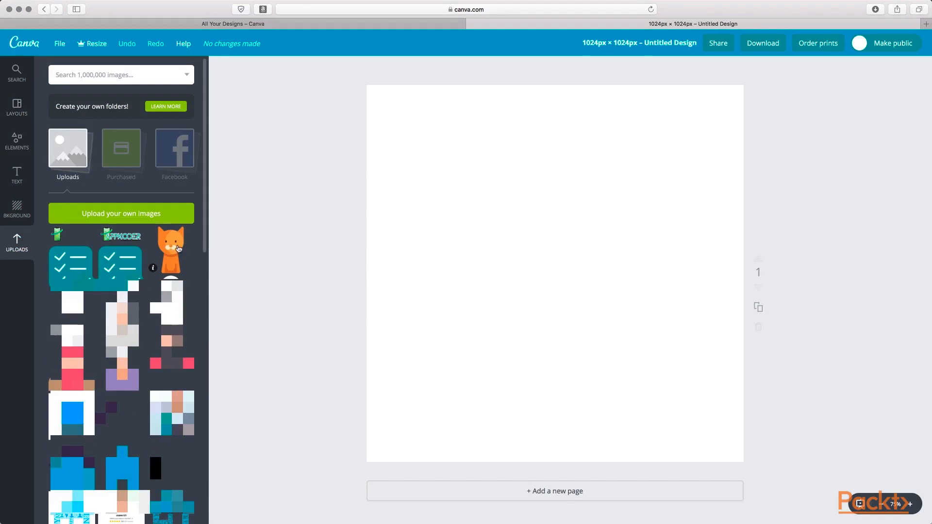
{"action": "mouse_move", "coordinate": [153, 217]}
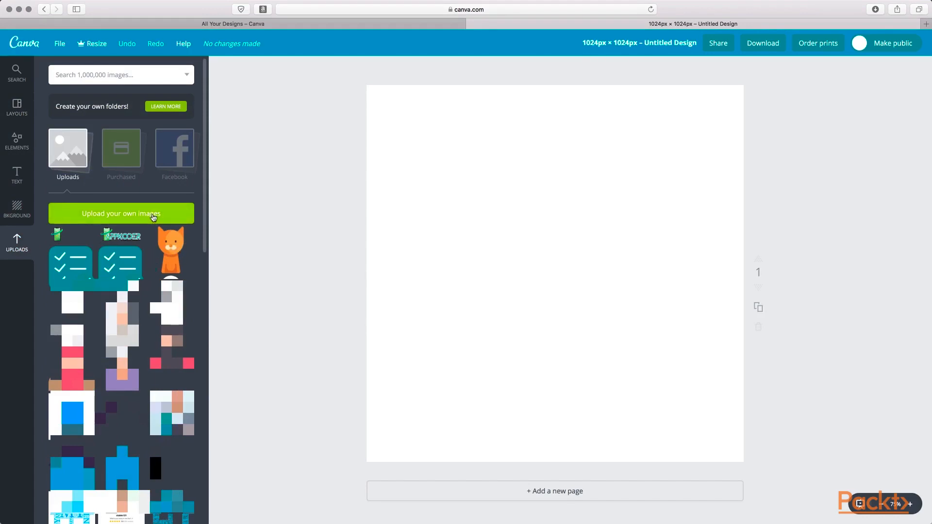
{"action": "left_click", "coordinate": [169, 250]}
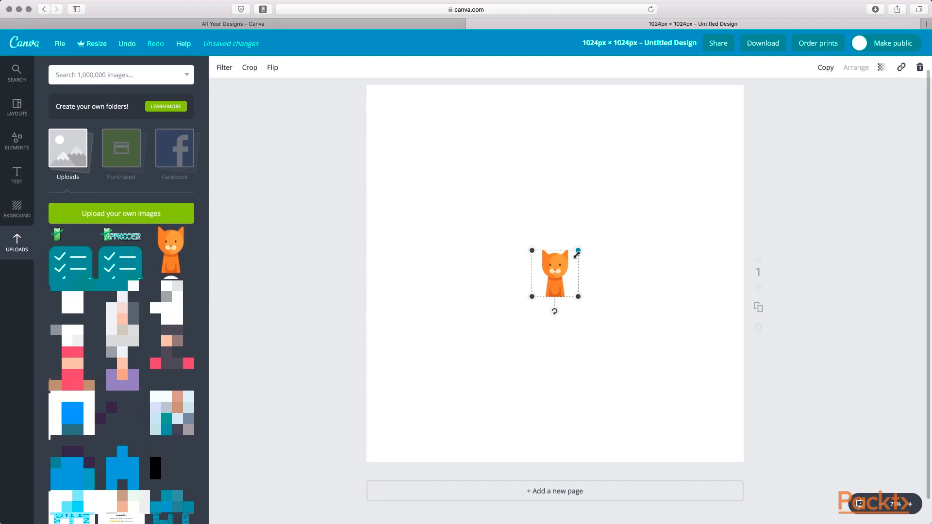
{"action": "left_click_drag", "start_coordinate": [578, 251], "coordinate": [730, 99]}
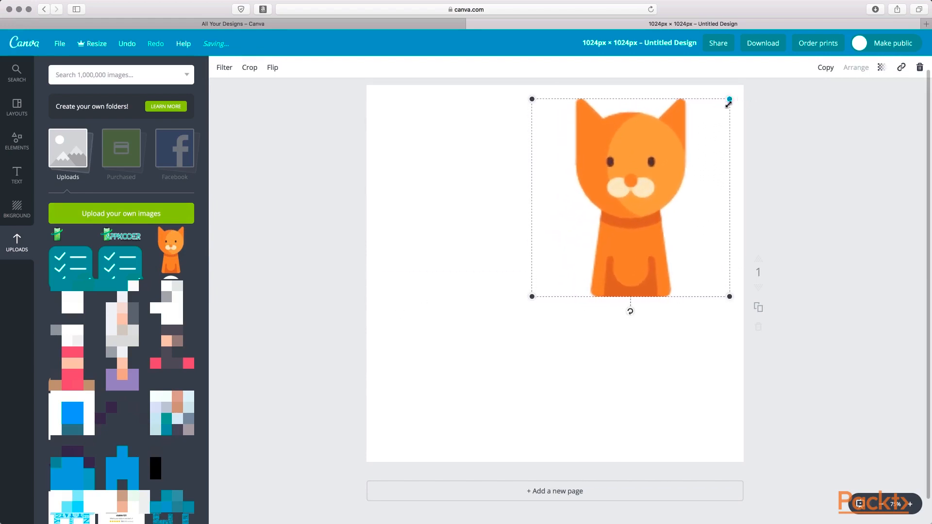
{"action": "left_click_drag", "start_coordinate": [532, 297], "coordinate": [474, 353]}
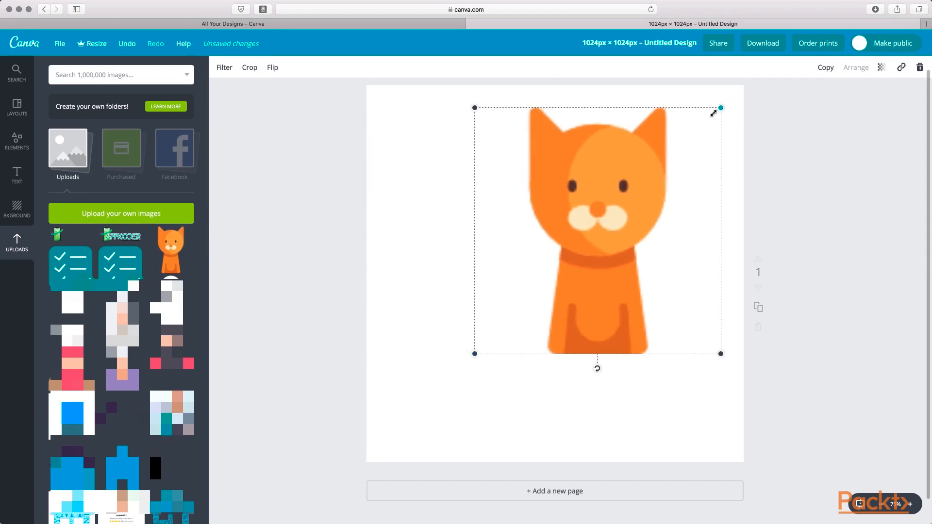
{"action": "left_click_drag", "start_coordinate": [720, 108], "coordinate": [704, 125]}
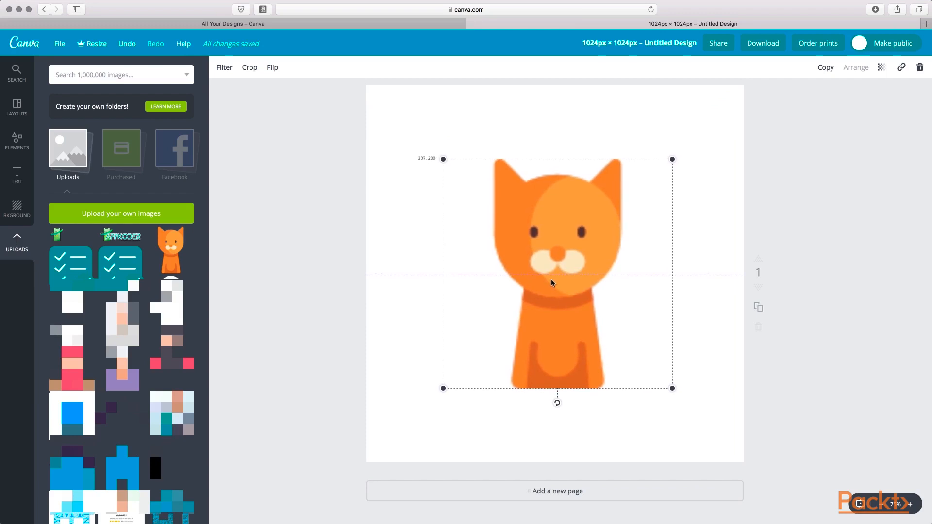
{"action": "left_click_drag", "start_coordinate": [552, 283], "coordinate": [548, 283]}
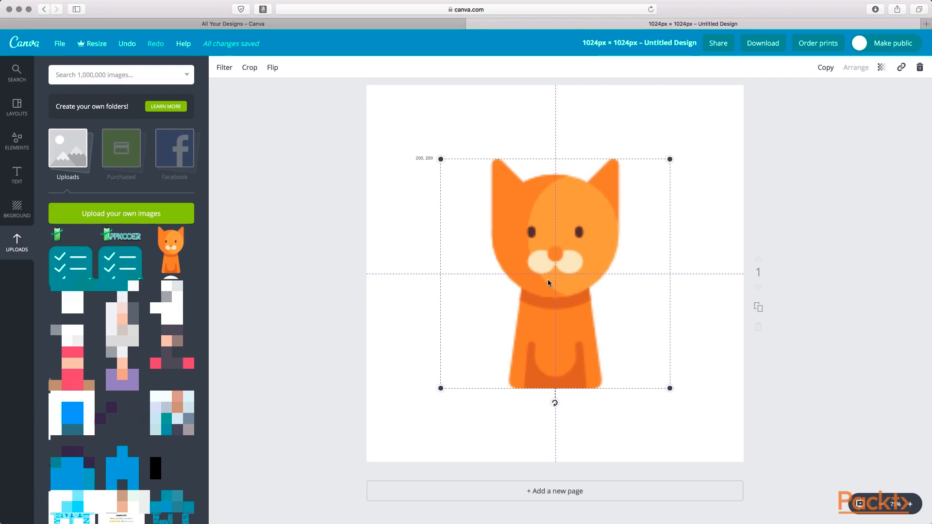
{"action": "left_click", "coordinate": [856, 204]}
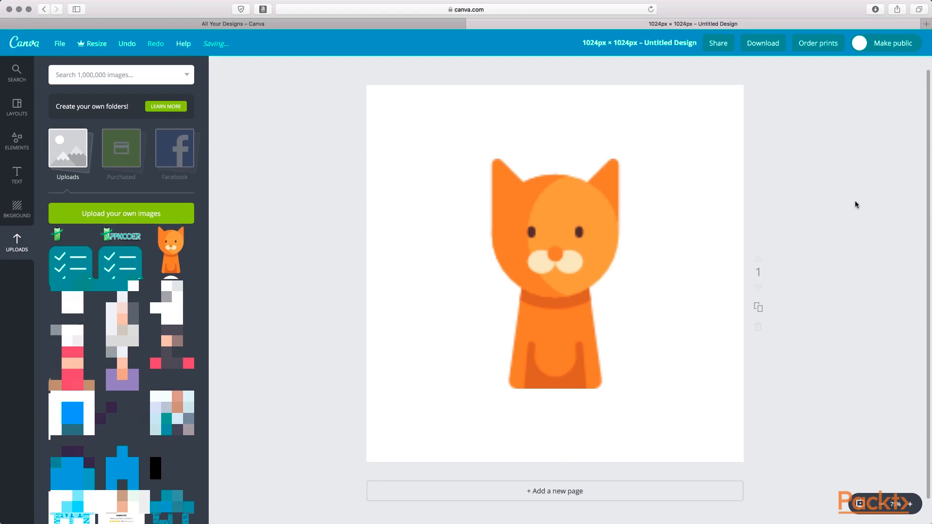
{"action": "left_click", "coordinate": [566, 273]}
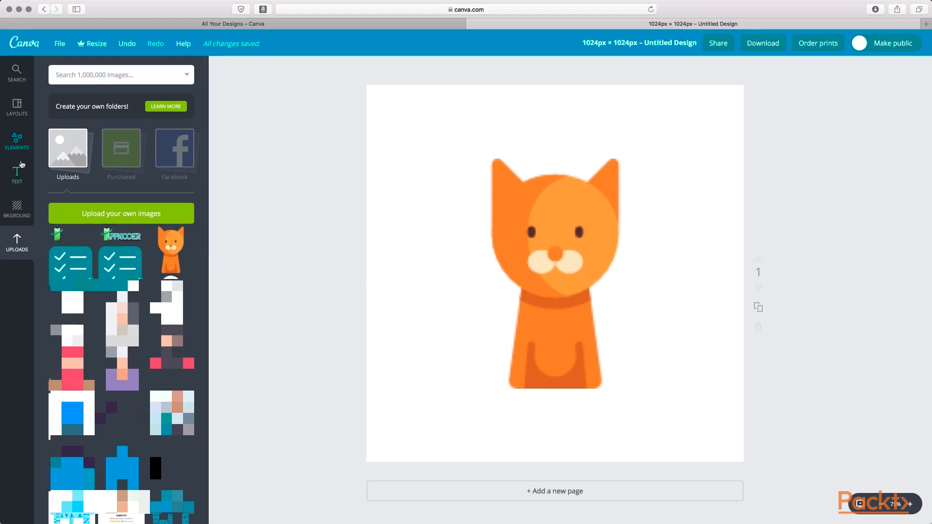
{"action": "left_click", "coordinate": [16, 141]}
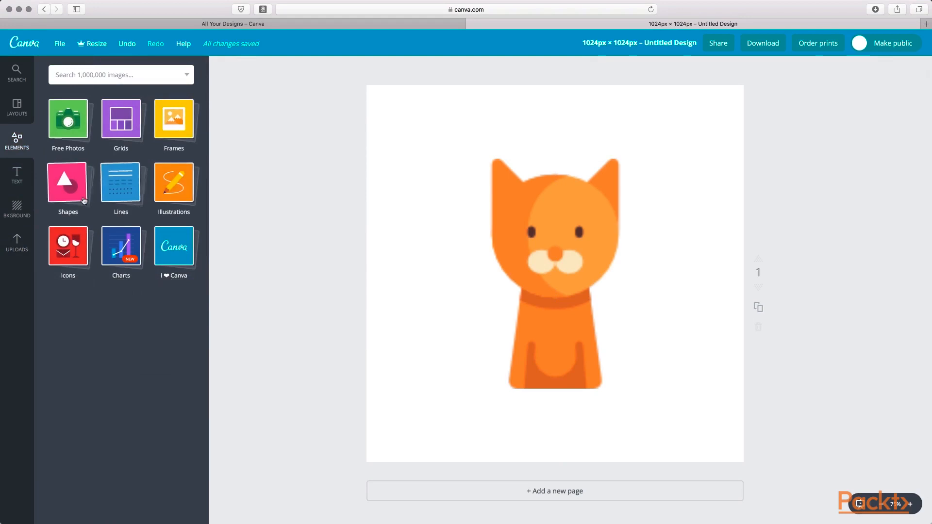
{"action": "left_click", "coordinate": [68, 183]}
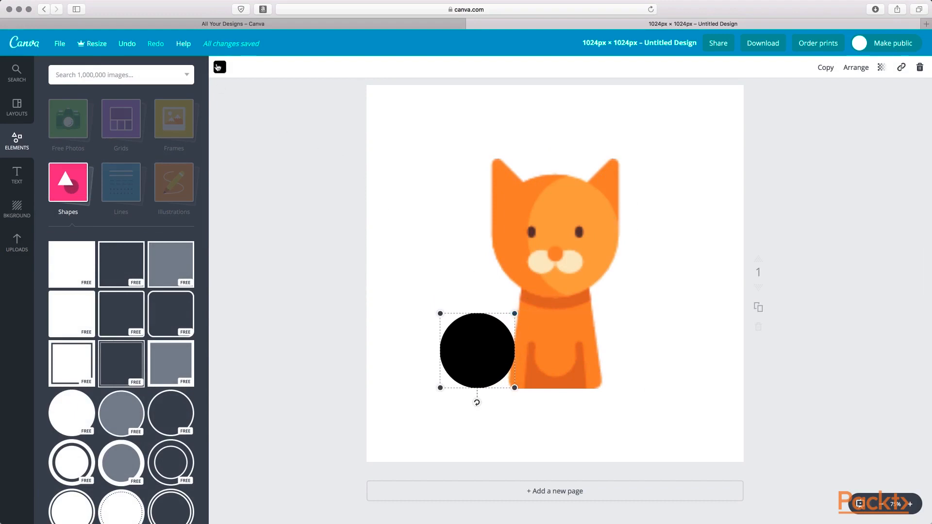
{"action": "left_click", "coordinate": [219, 66]}
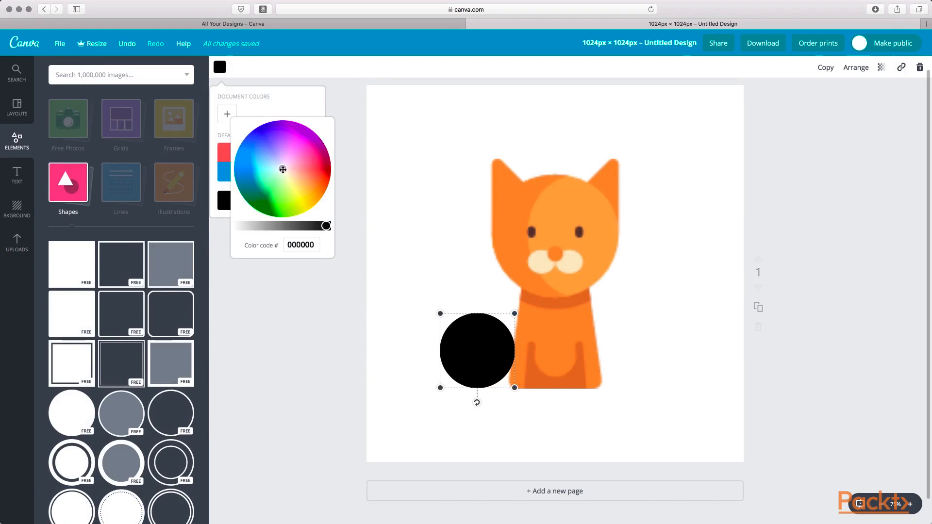
{"action": "left_click", "coordinate": [322, 164]}
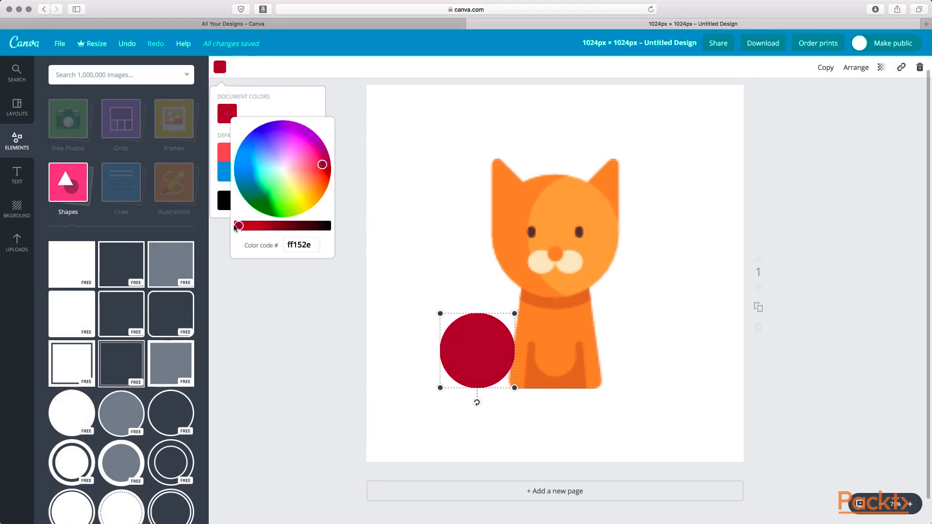
{"action": "left_click", "coordinate": [477, 350]}
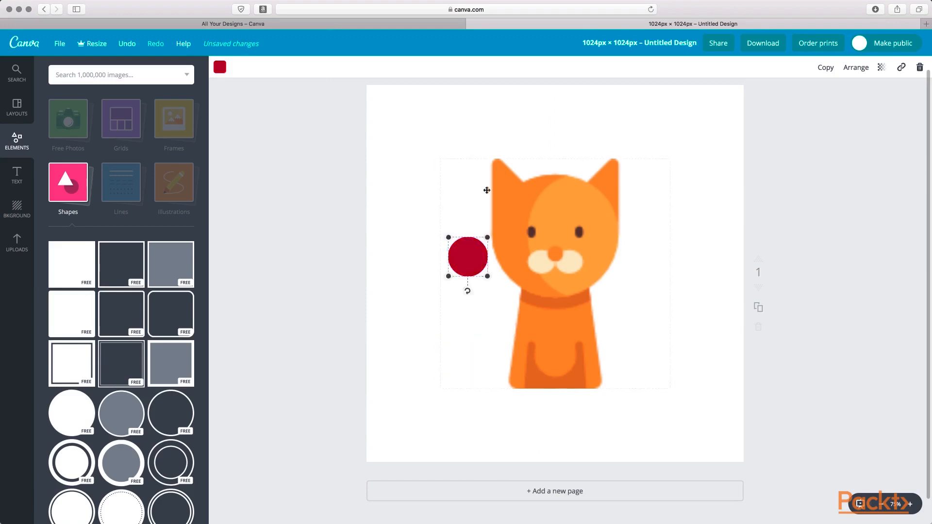
{"action": "left_click_drag", "start_coordinate": [468, 257], "coordinate": [555, 121]}
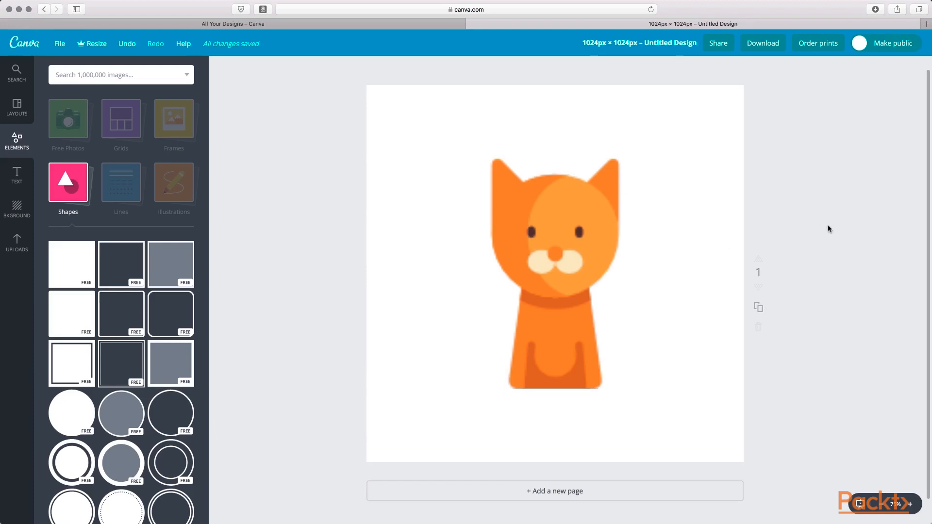
{"action": "left_click", "coordinate": [554, 262]}
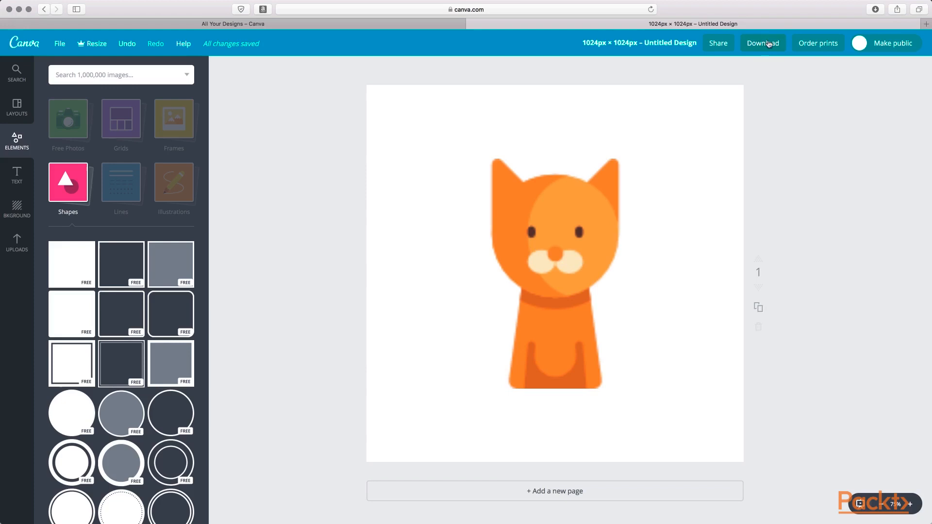
Download the cat design with PNG (Recommended) as the file type
{"action": "left_click", "coordinate": [763, 43]}
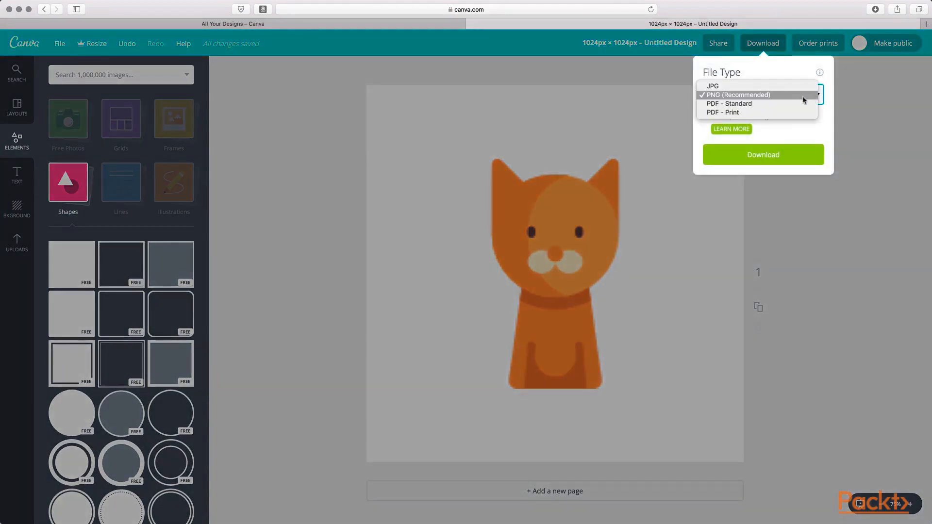
{"action": "mouse_move", "coordinate": [729, 103]}
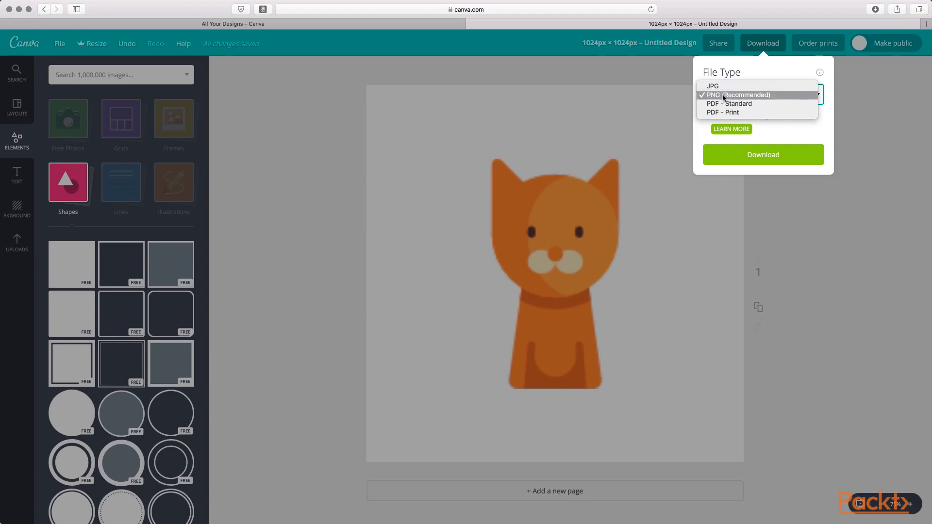
{"action": "left_click", "coordinate": [739, 95]}
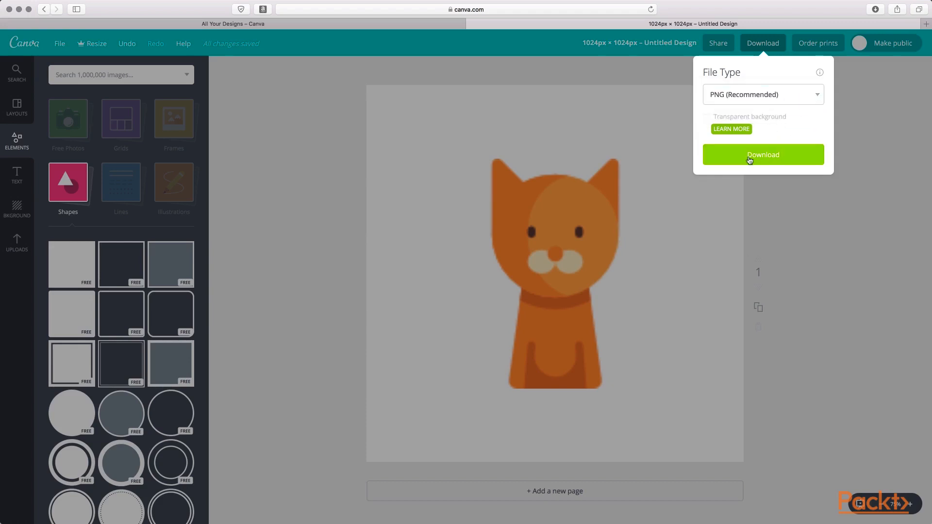
{"action": "left_click", "coordinate": [763, 155]}
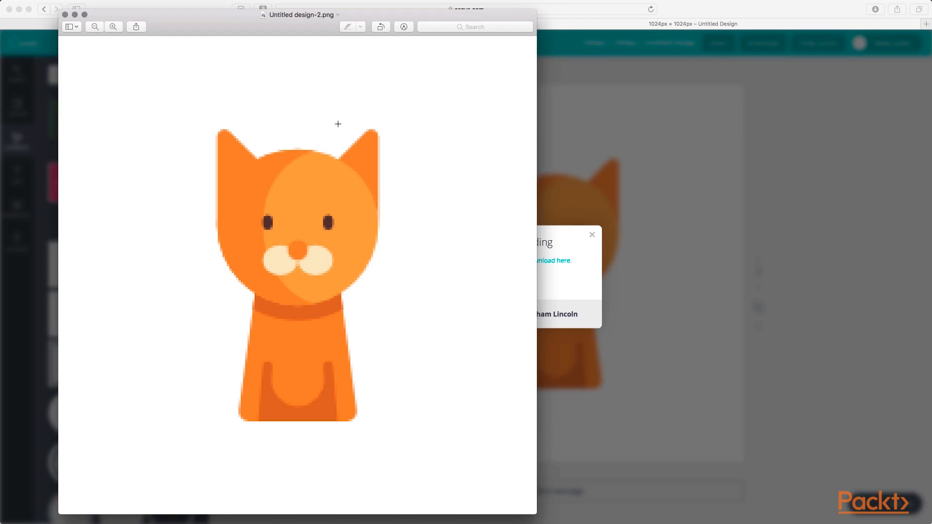
{"action": "mouse_move", "coordinate": [466, 117]}
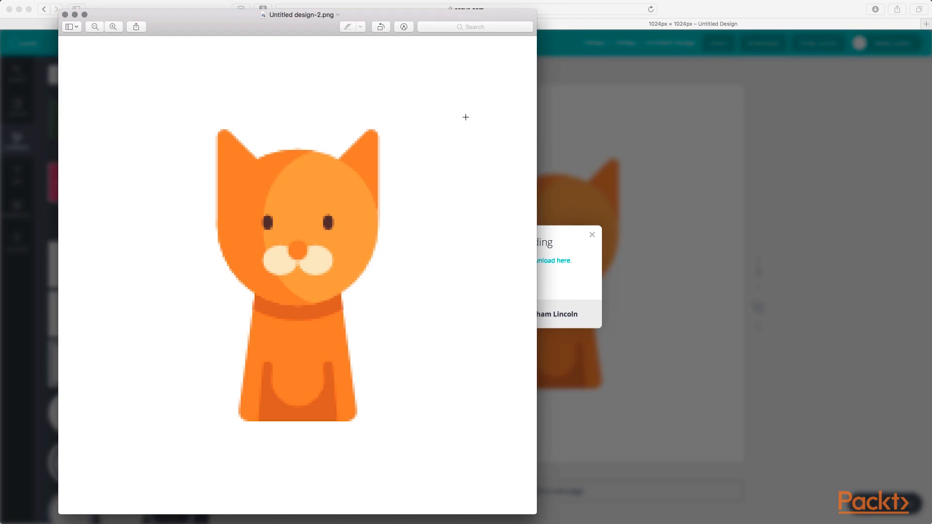
{"action": "mouse_move", "coordinate": [366, 185]}
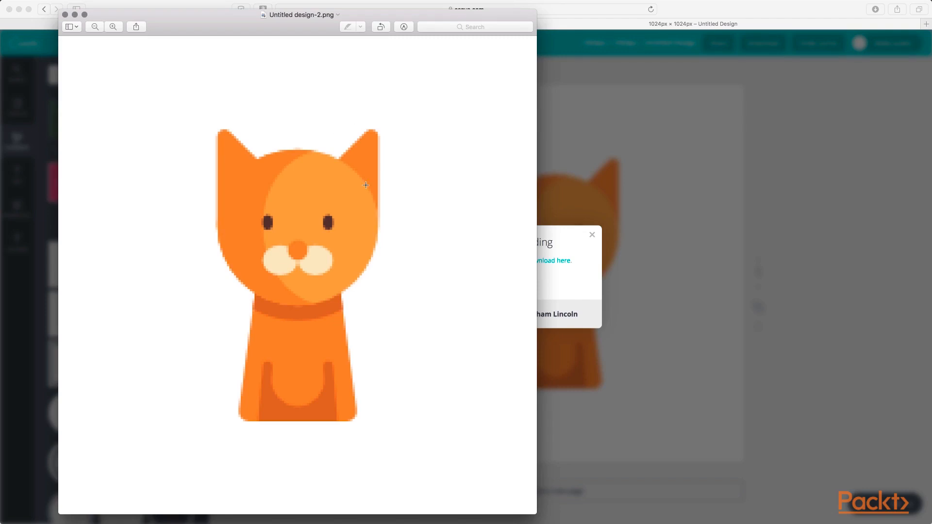